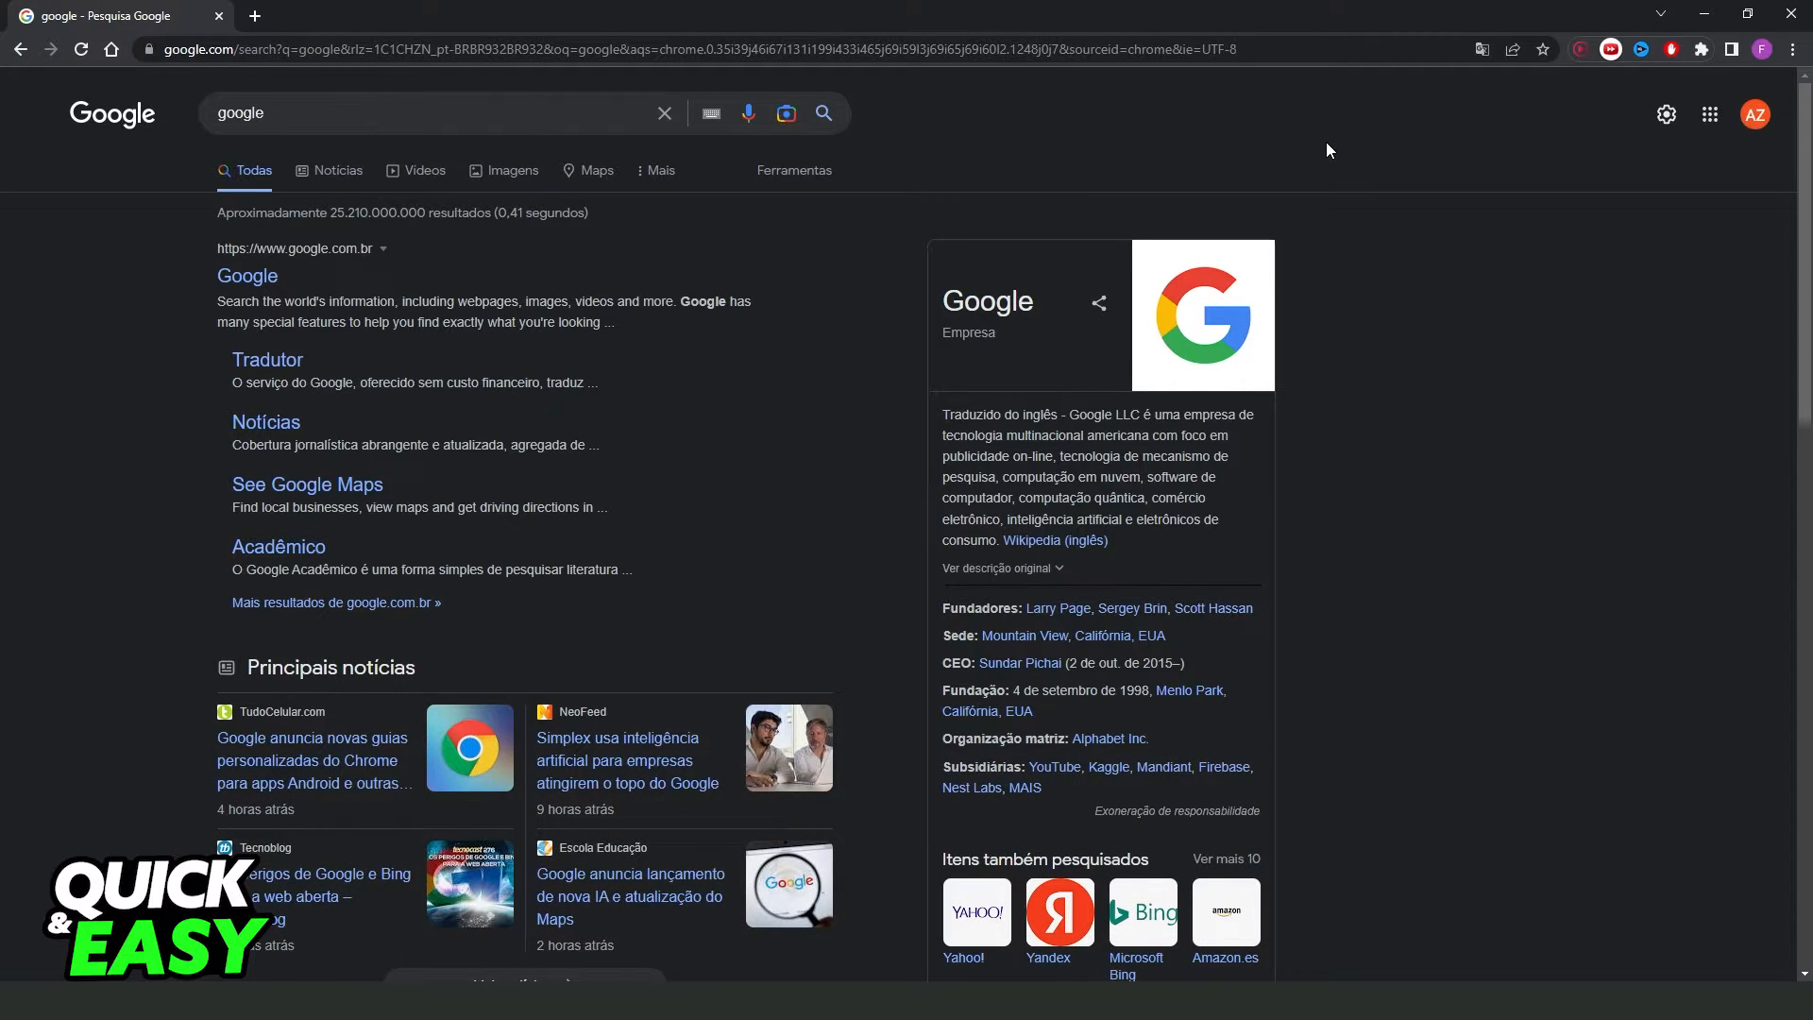
{"action": "mouse_move", "coordinate": [1080, 400]}
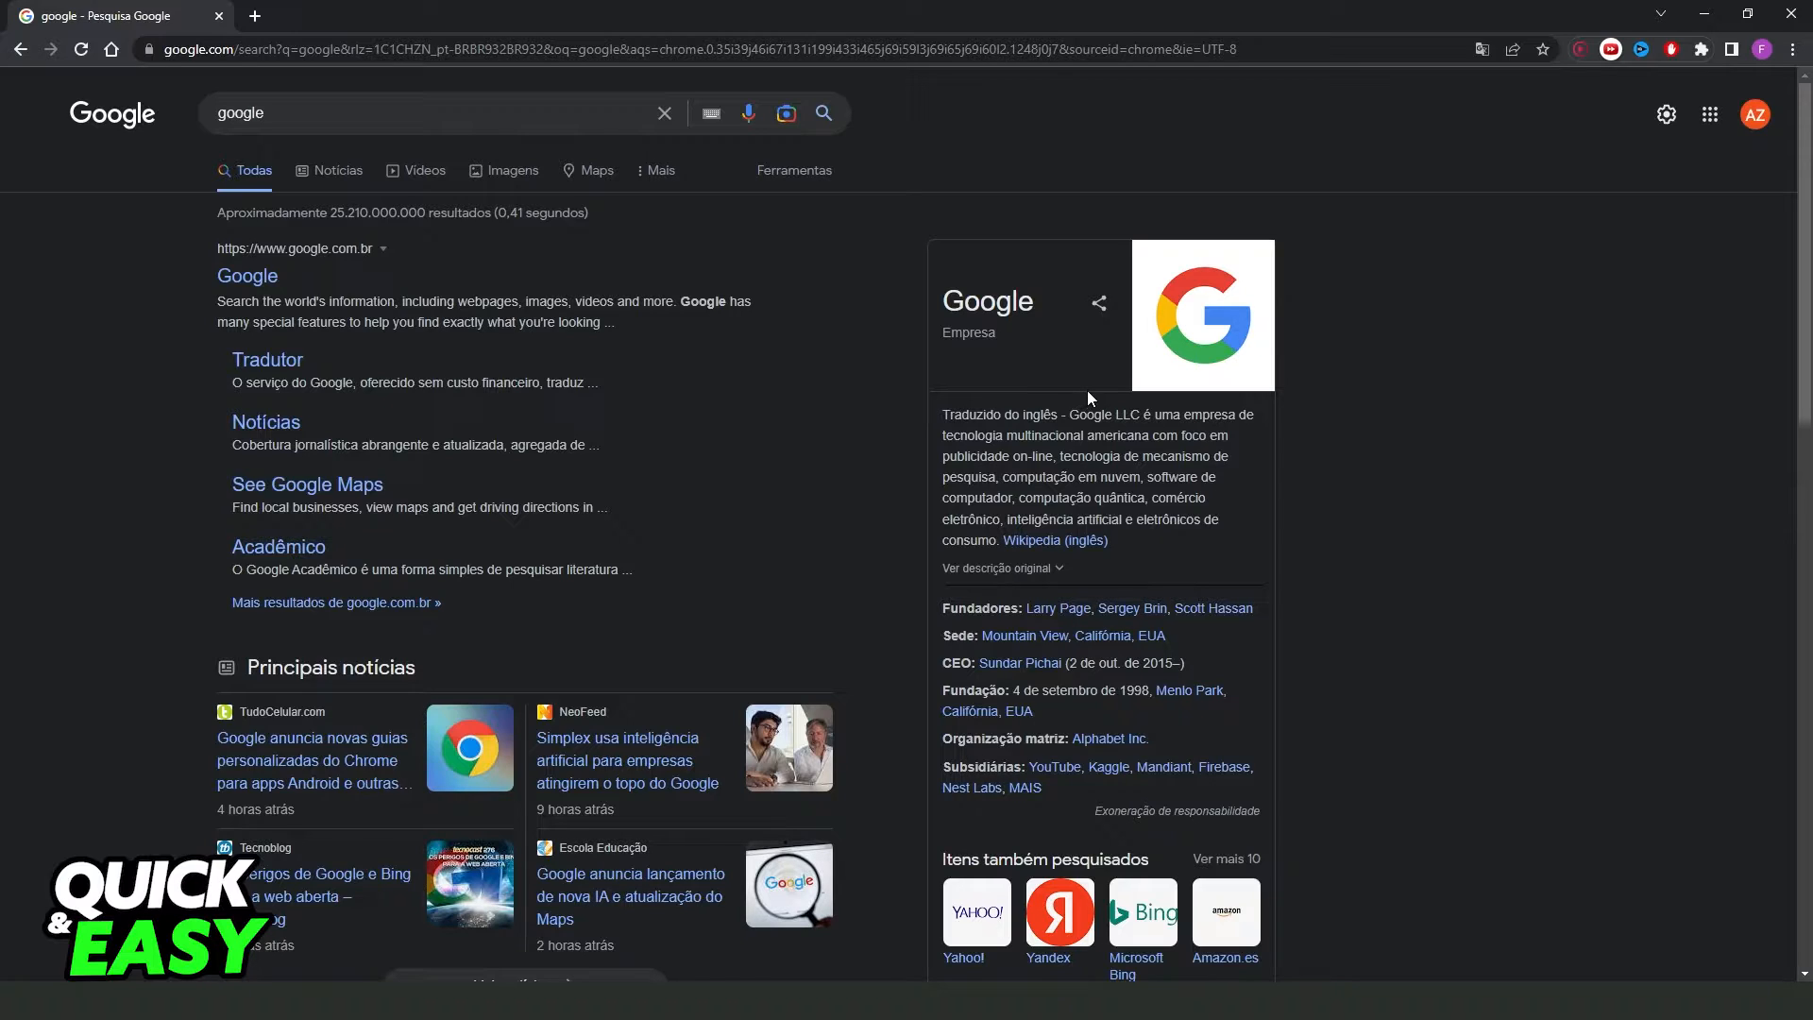
{"action": "mouse_move", "coordinate": [912, 472]}
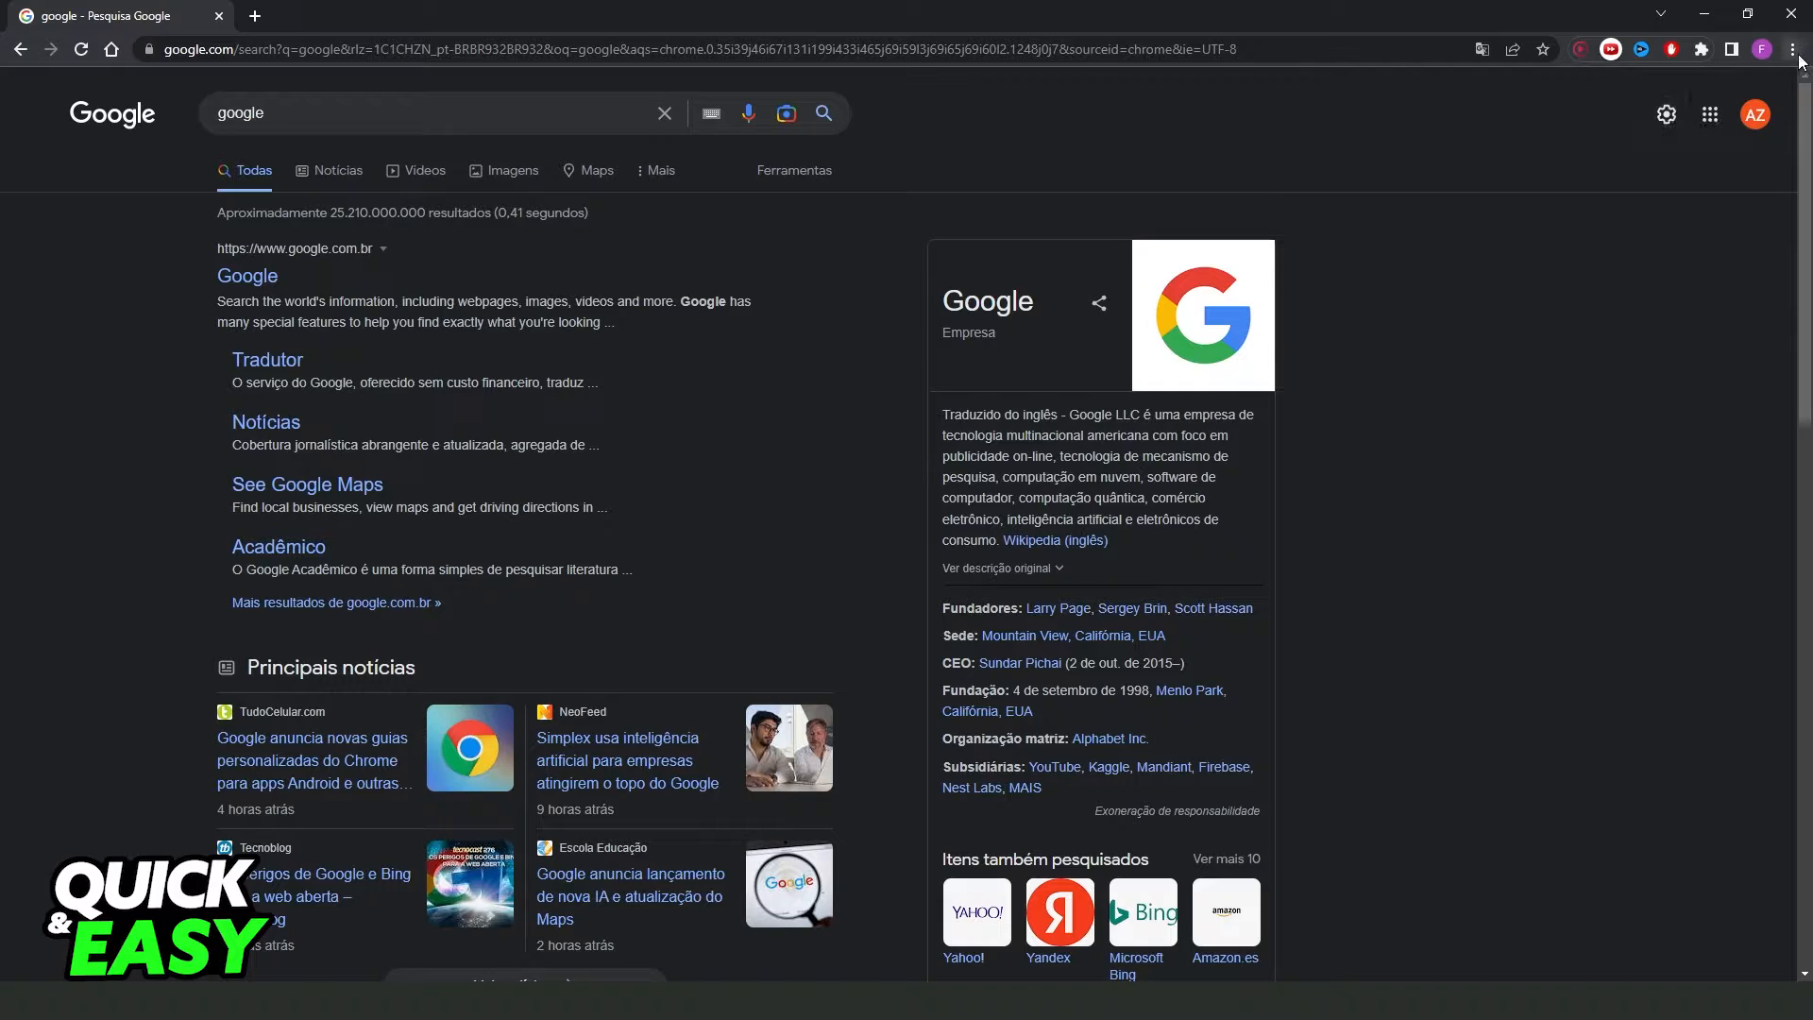
- Show Chrome's main three-dot menu over the Google results page
{"action": "left_click", "coordinate": [1796, 49]}
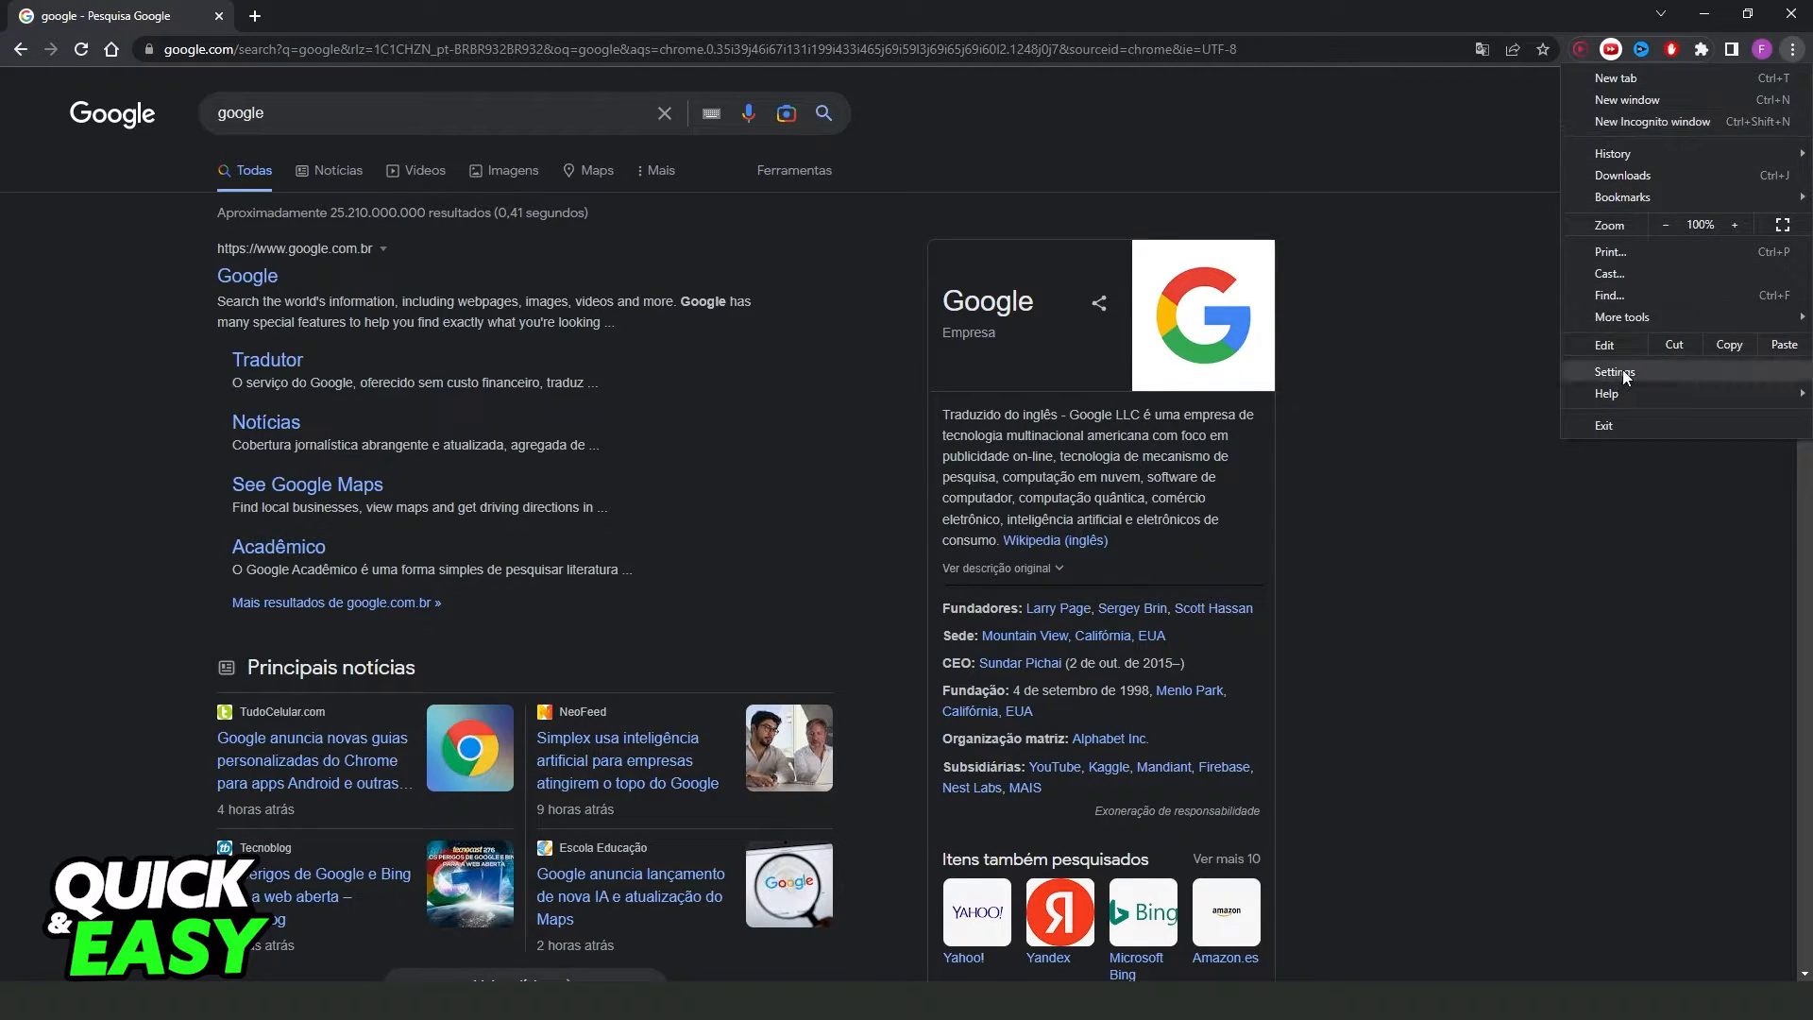
{"action": "mouse_move", "coordinate": [1608, 333]}
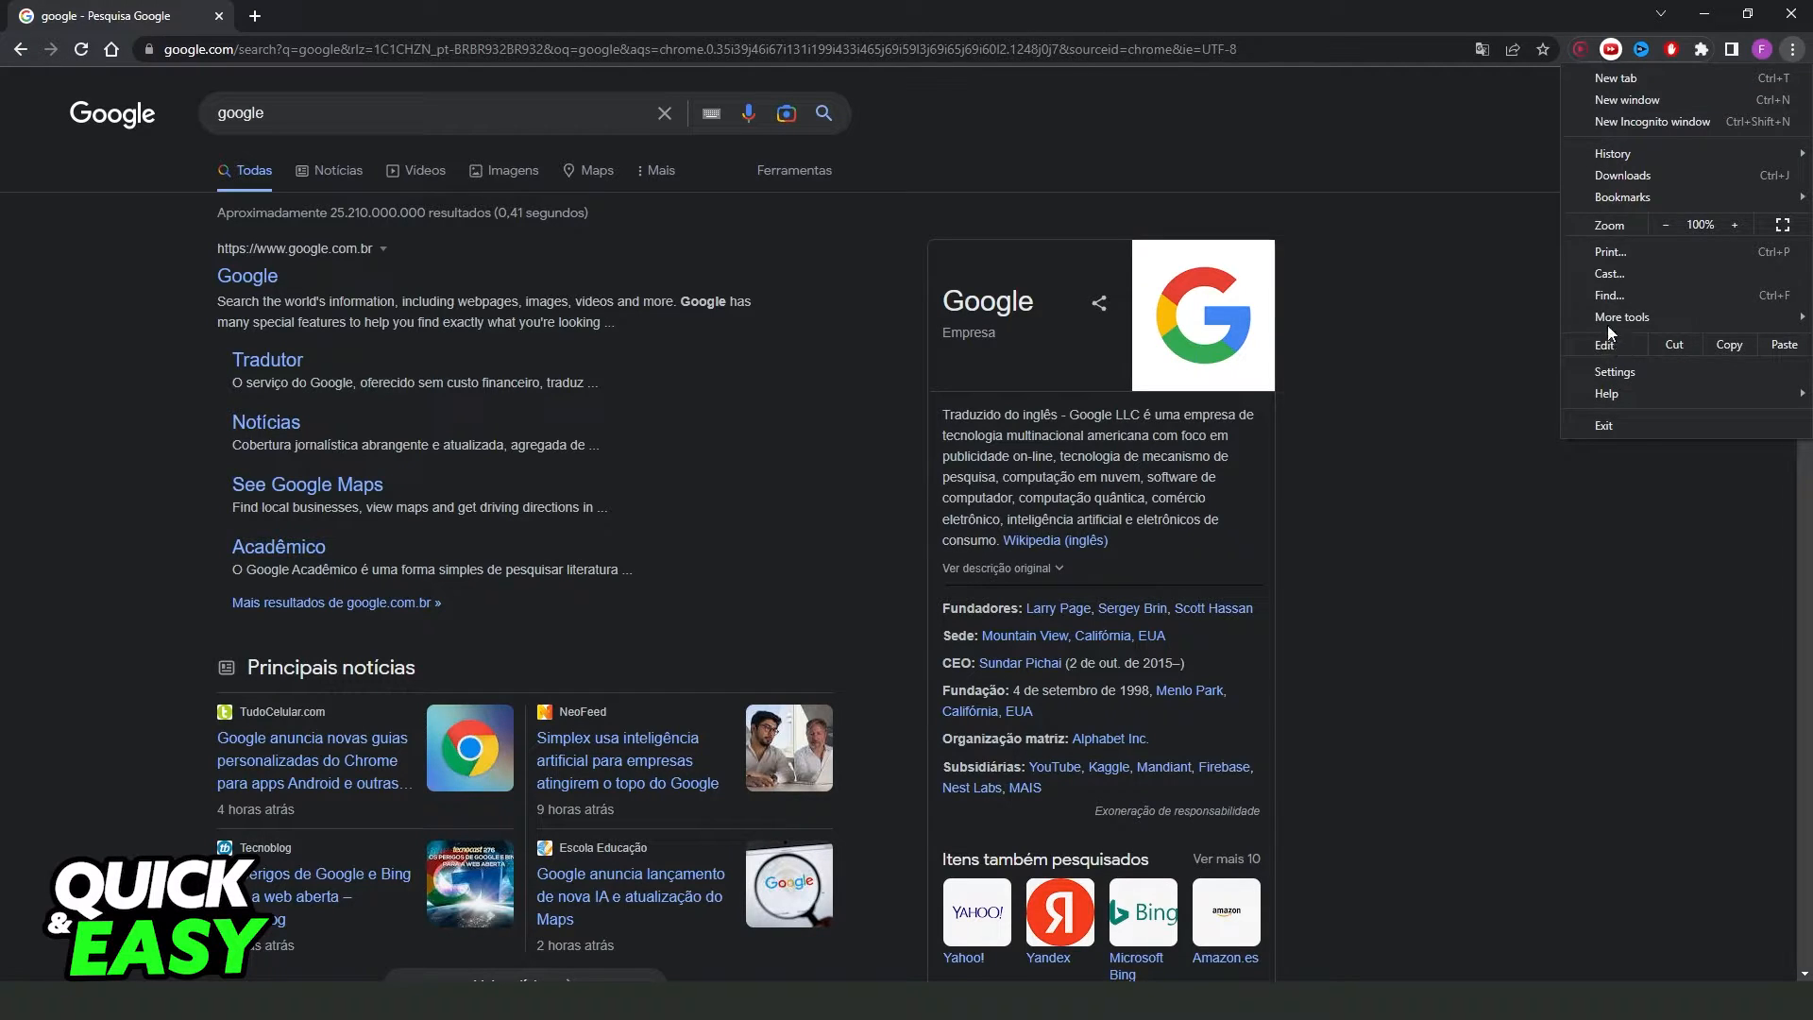
- Go to Chrome Settings and its Search engine page
{"action": "left_click", "coordinate": [1615, 372]}
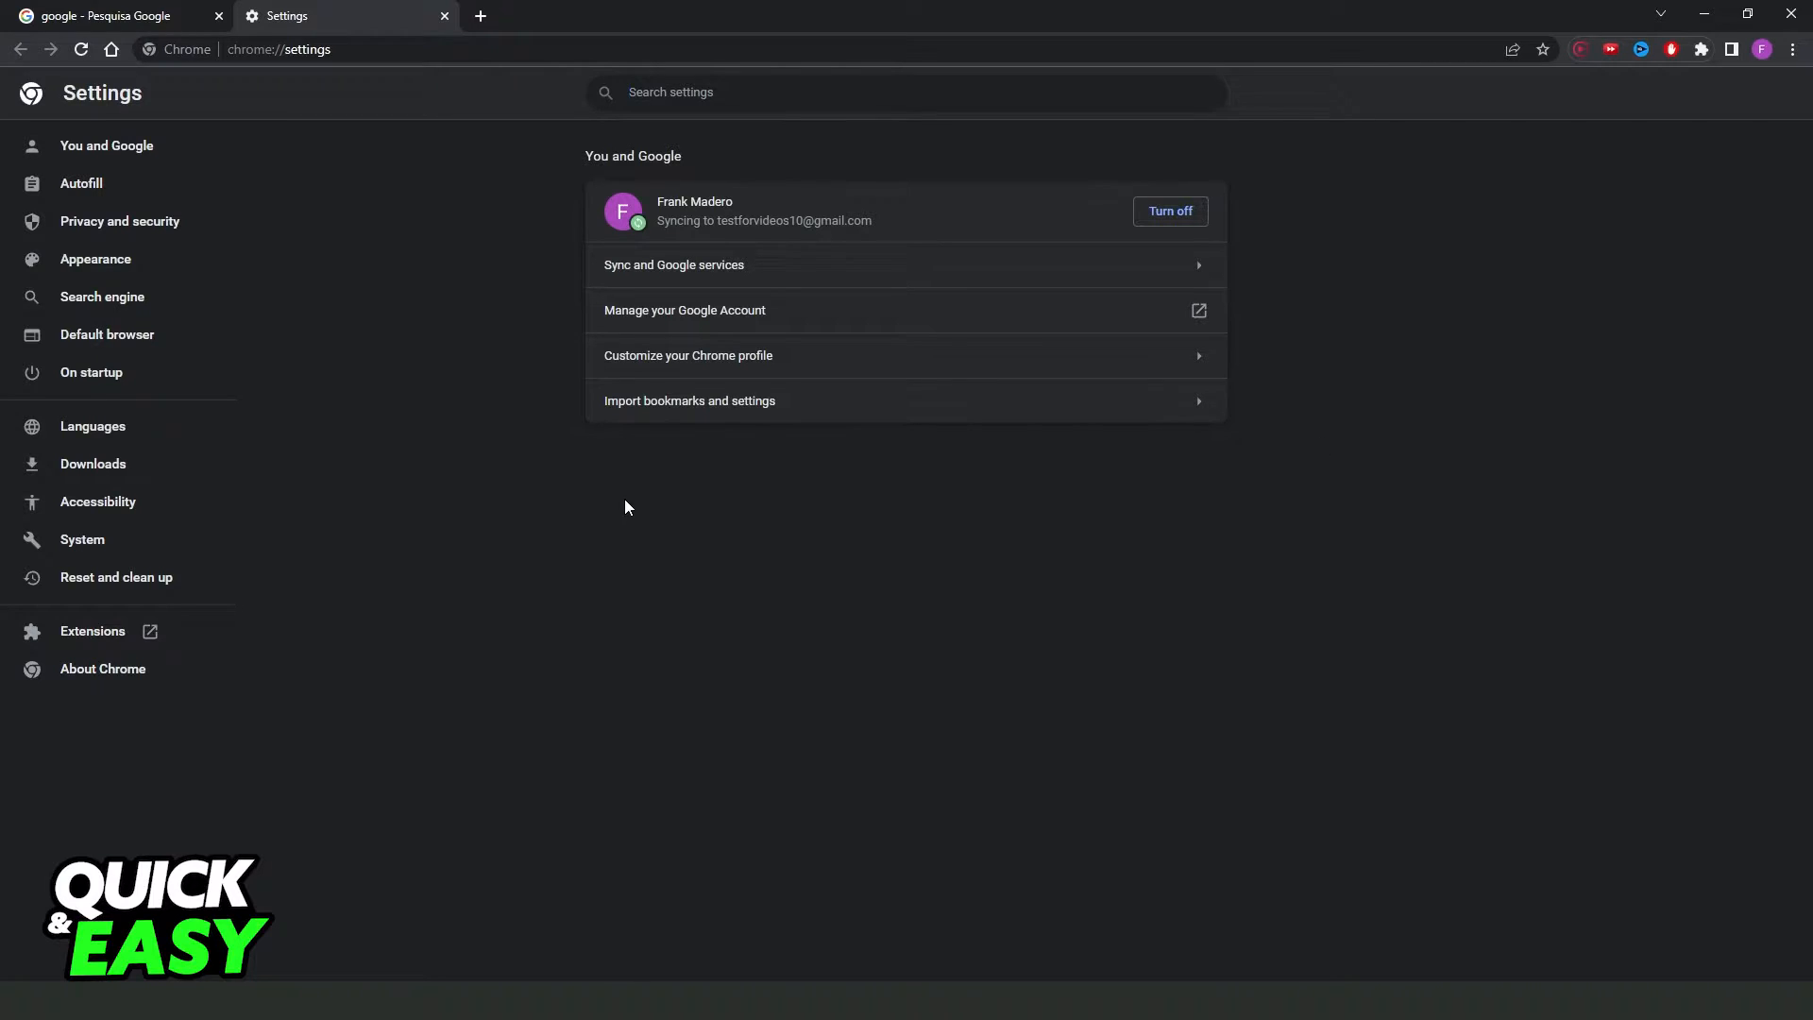
{"action": "mouse_move", "coordinate": [91, 372]}
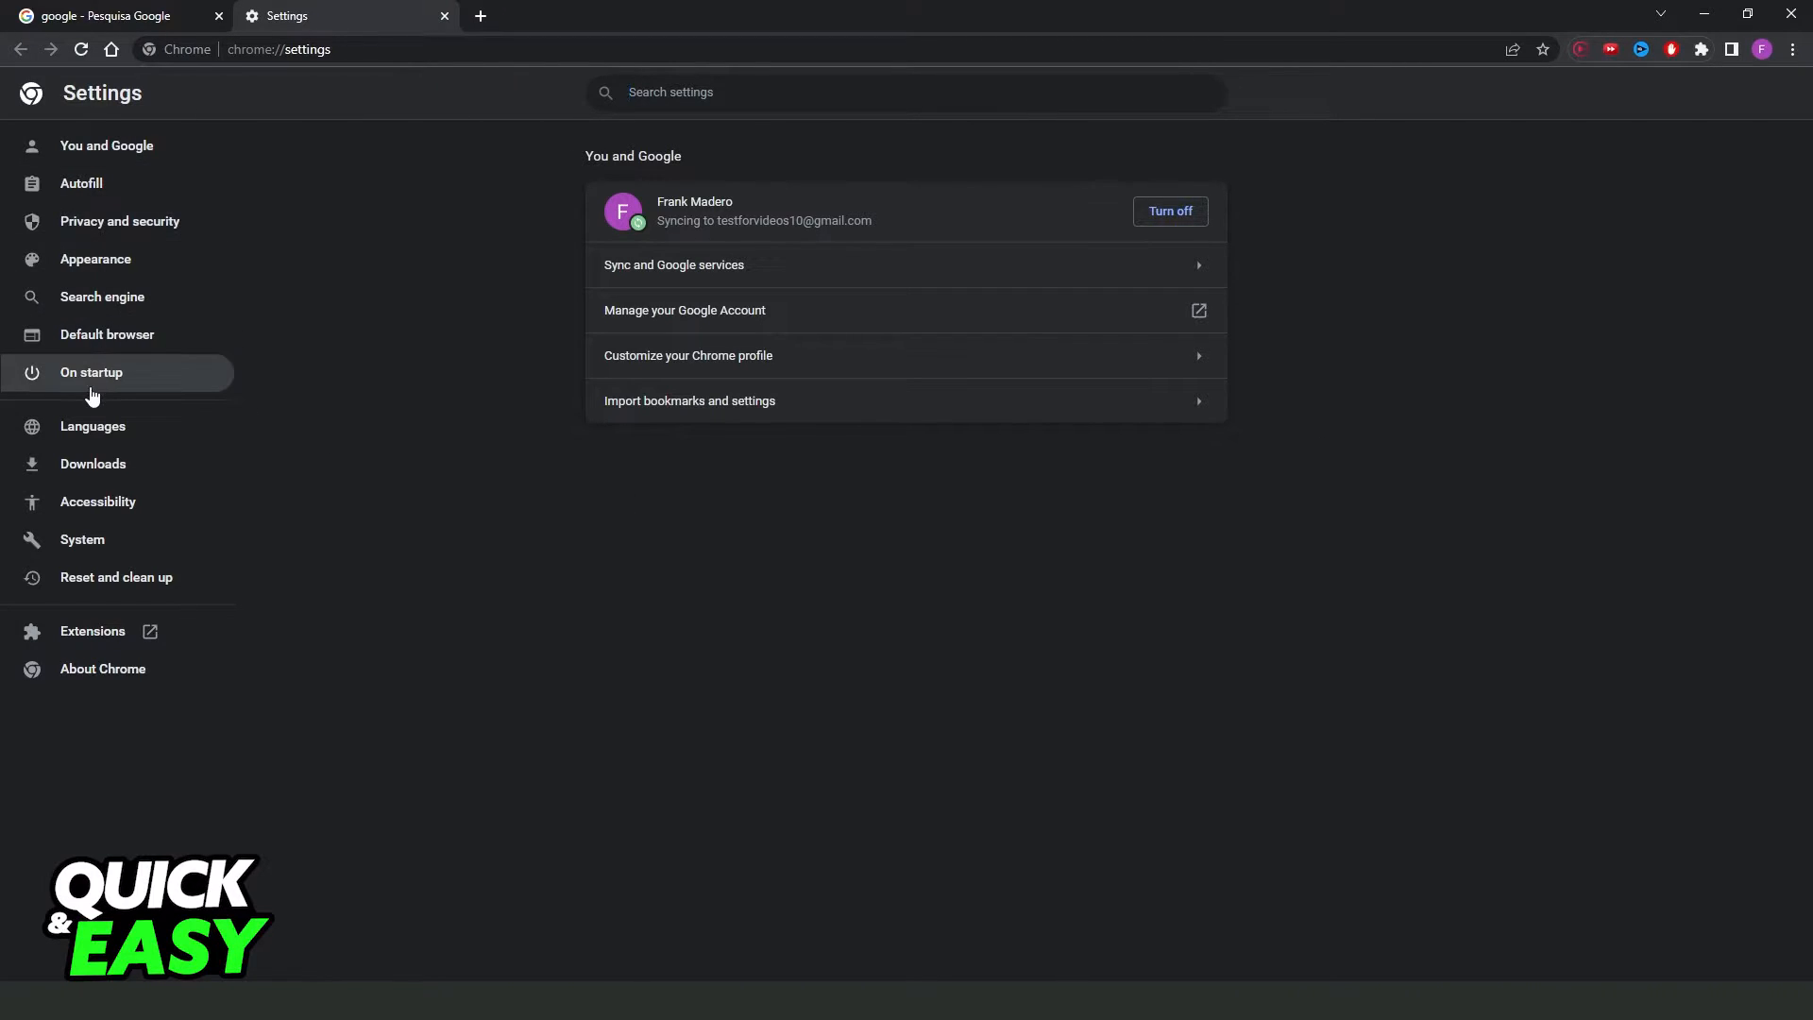
{"action": "mouse_move", "coordinate": [102, 677]}
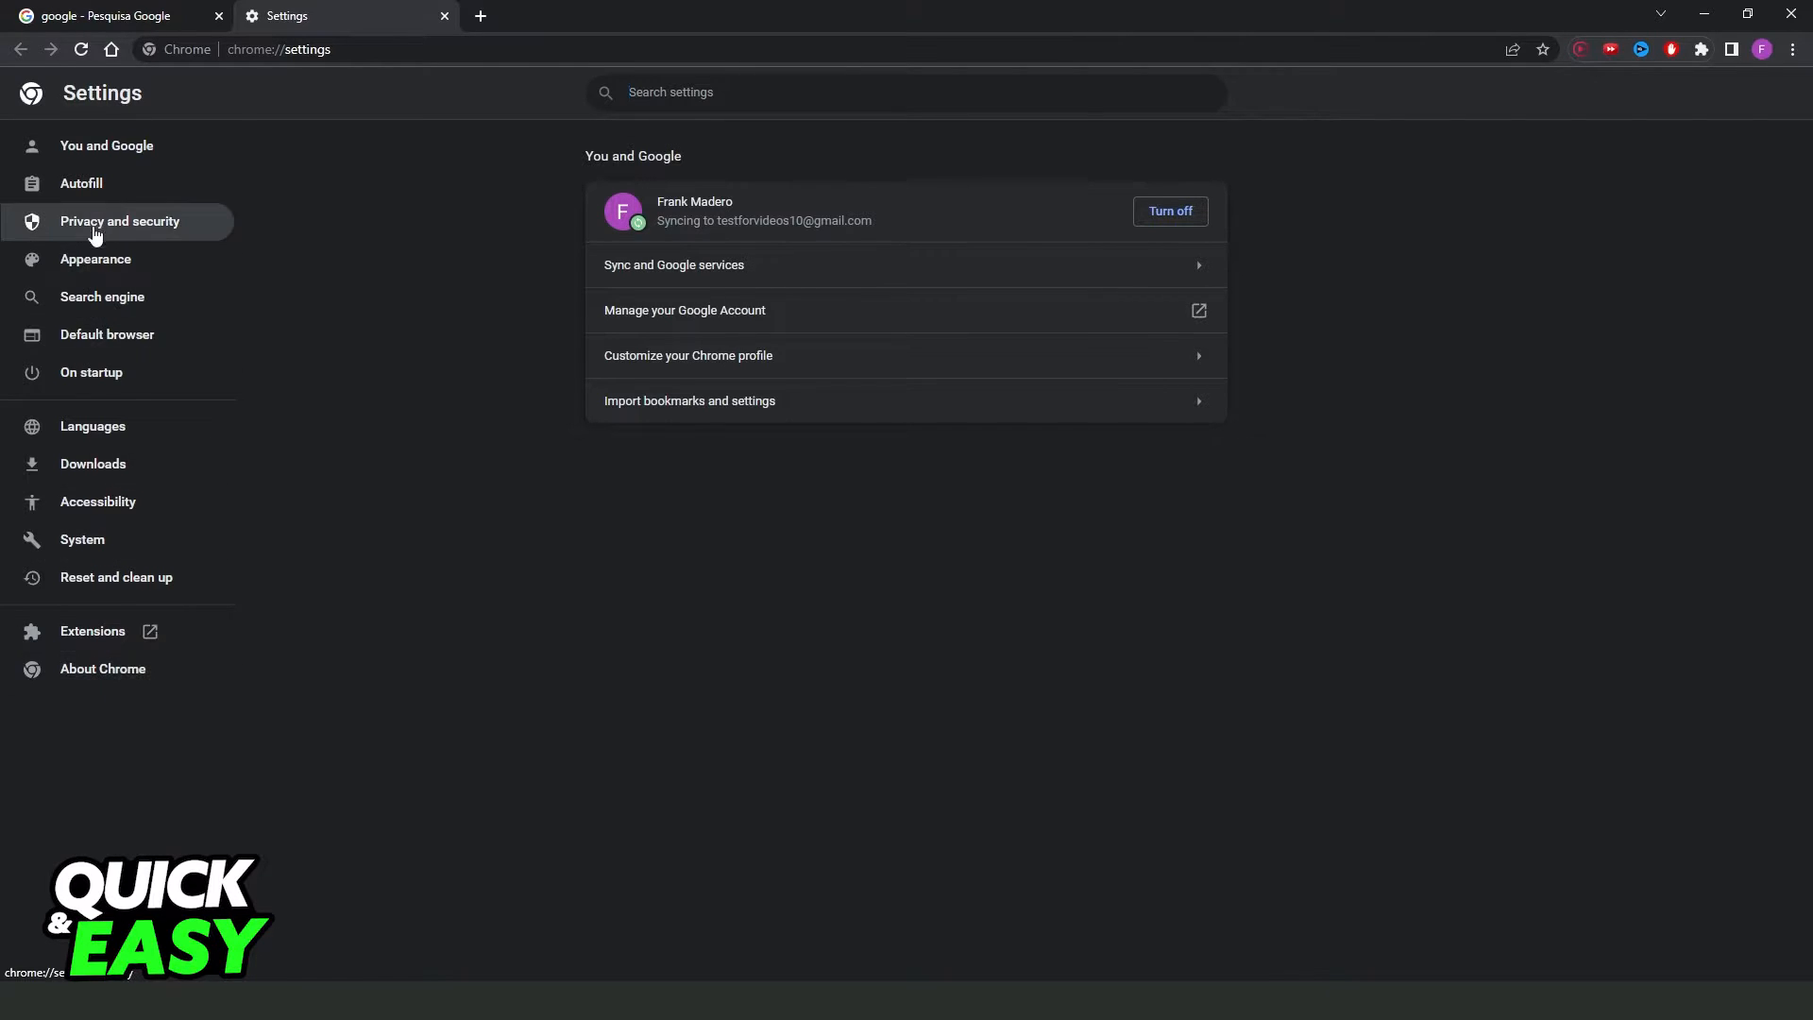
{"action": "left_click", "coordinate": [102, 297]}
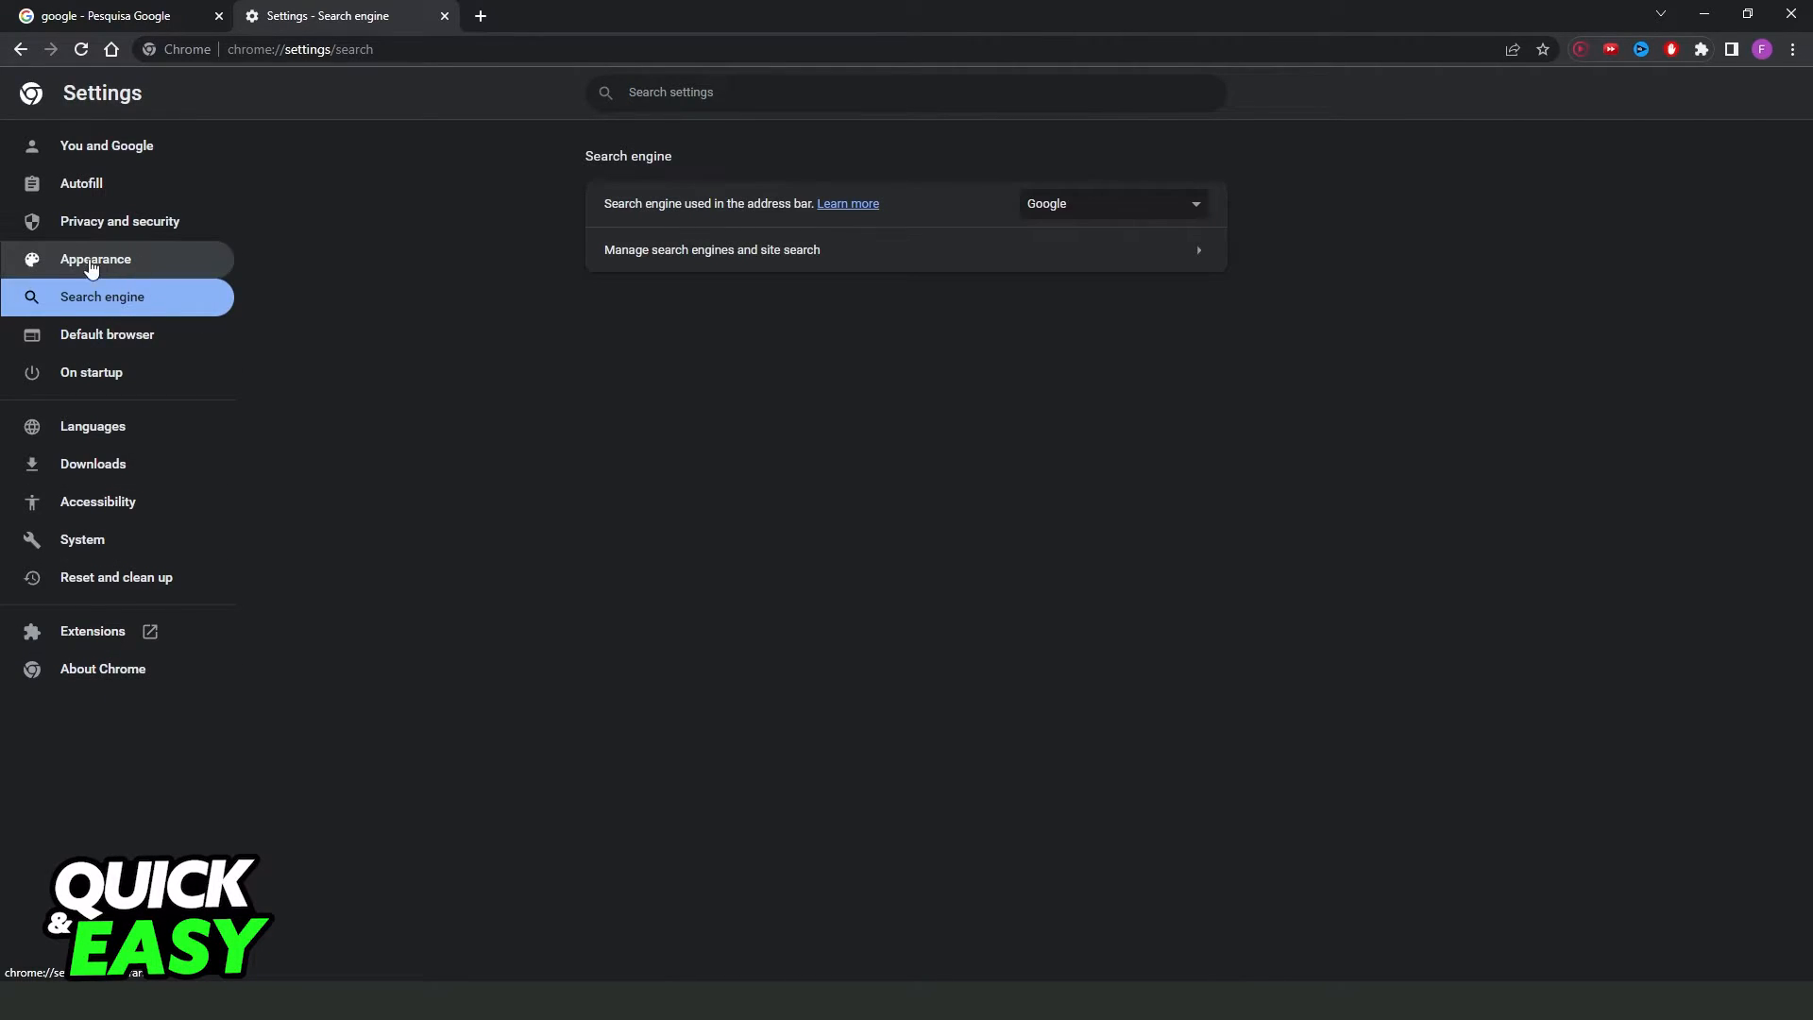
{"action": "mouse_move", "coordinate": [643, 255]}
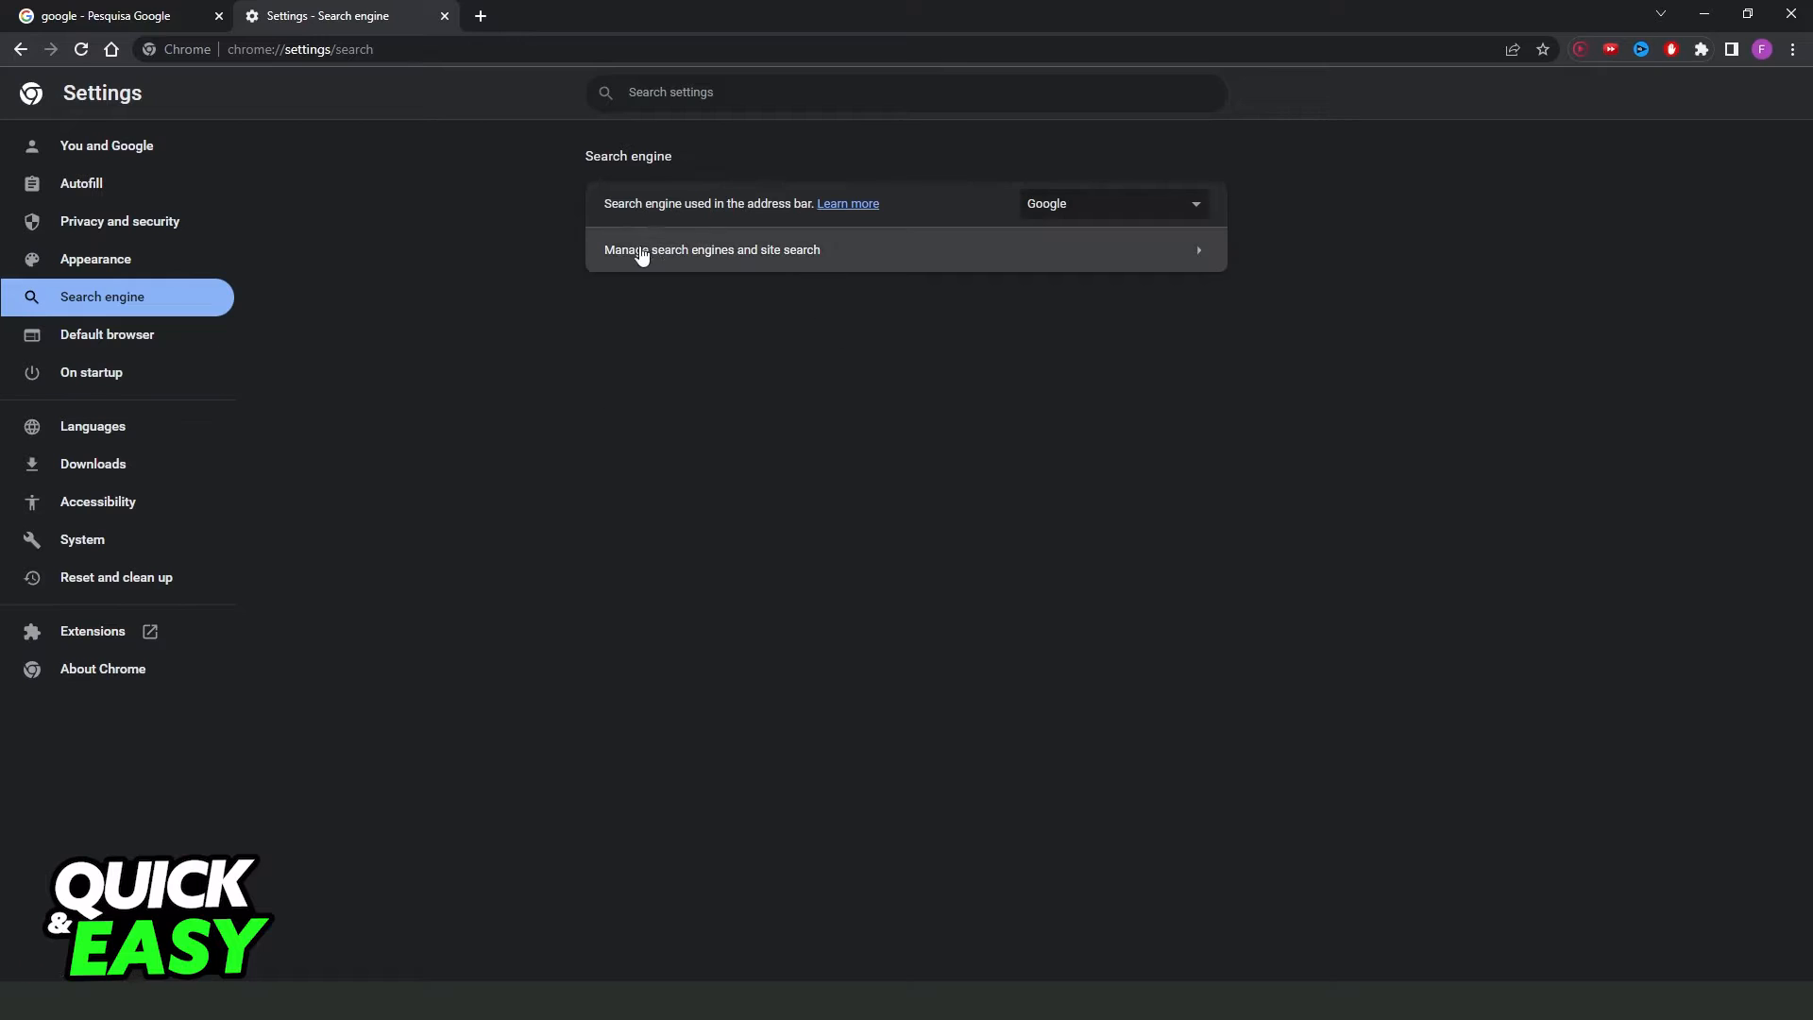
- Show the Manage search engines list with Google, Bing, Yahoo, DuckDuckGo and Ecosia
{"action": "left_click", "coordinate": [712, 249]}
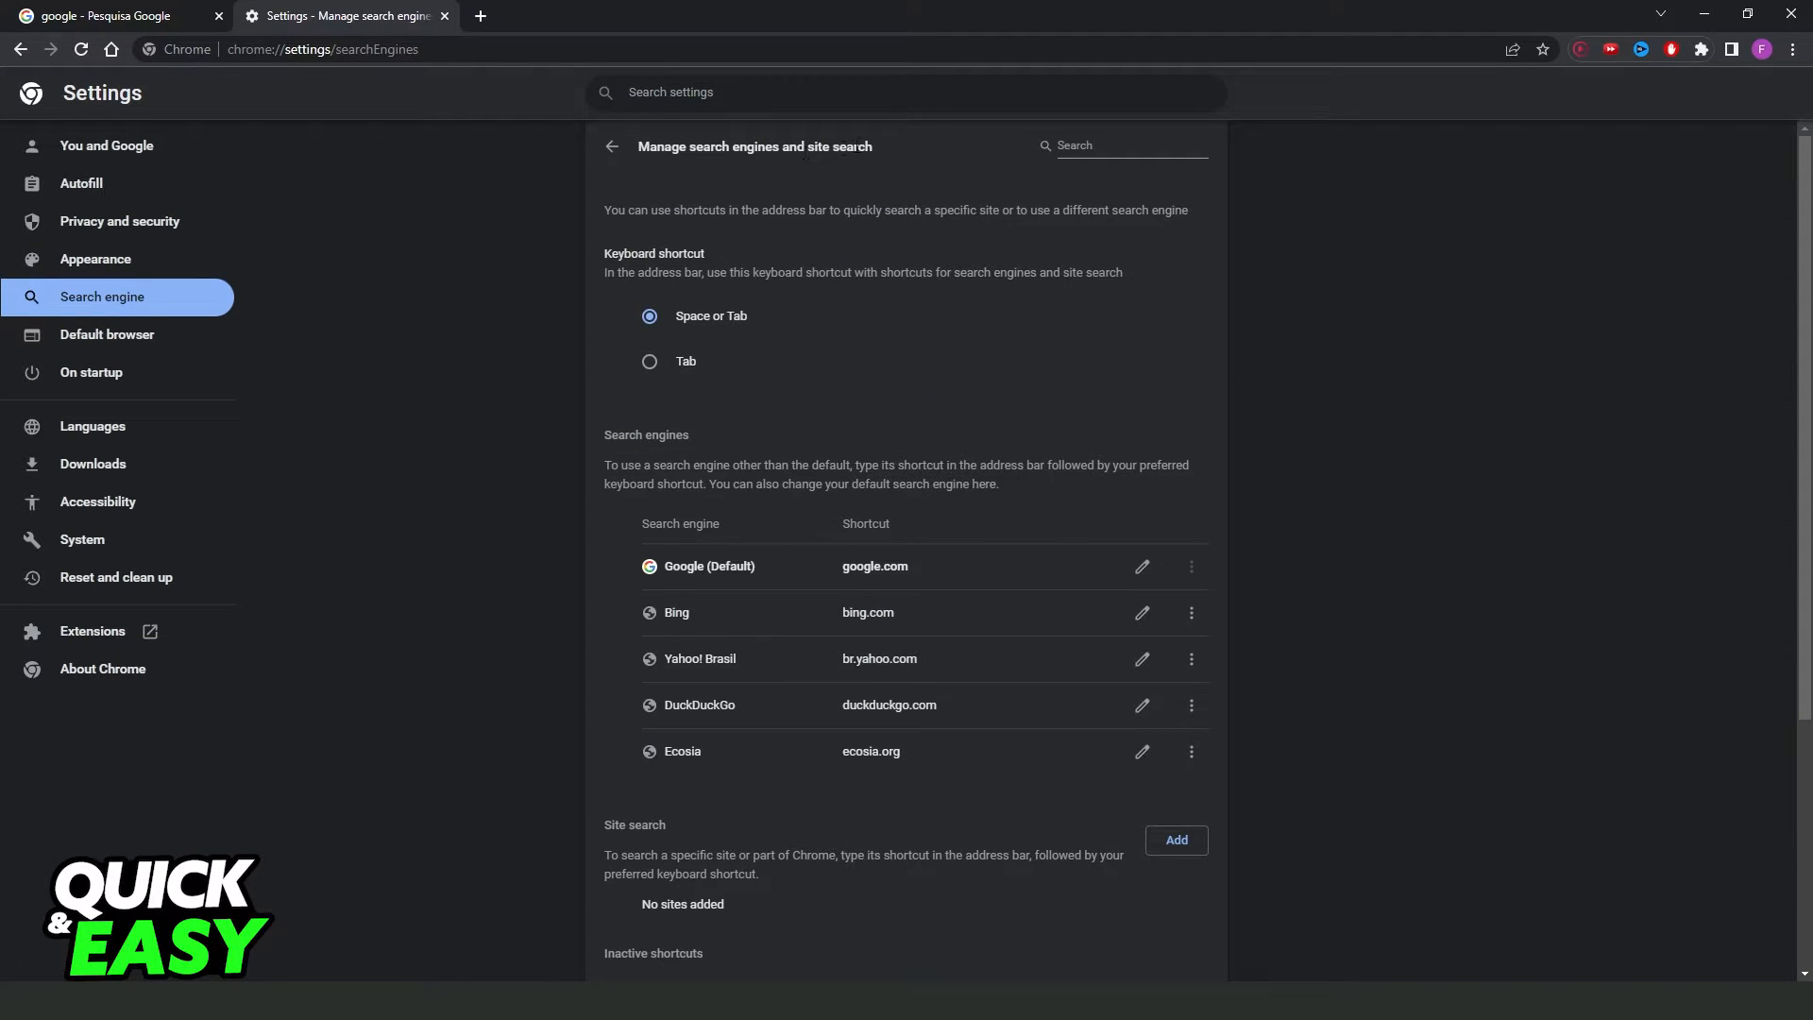
{"action": "scroll", "scroll_direction": "down", "scroll_amount": 3}
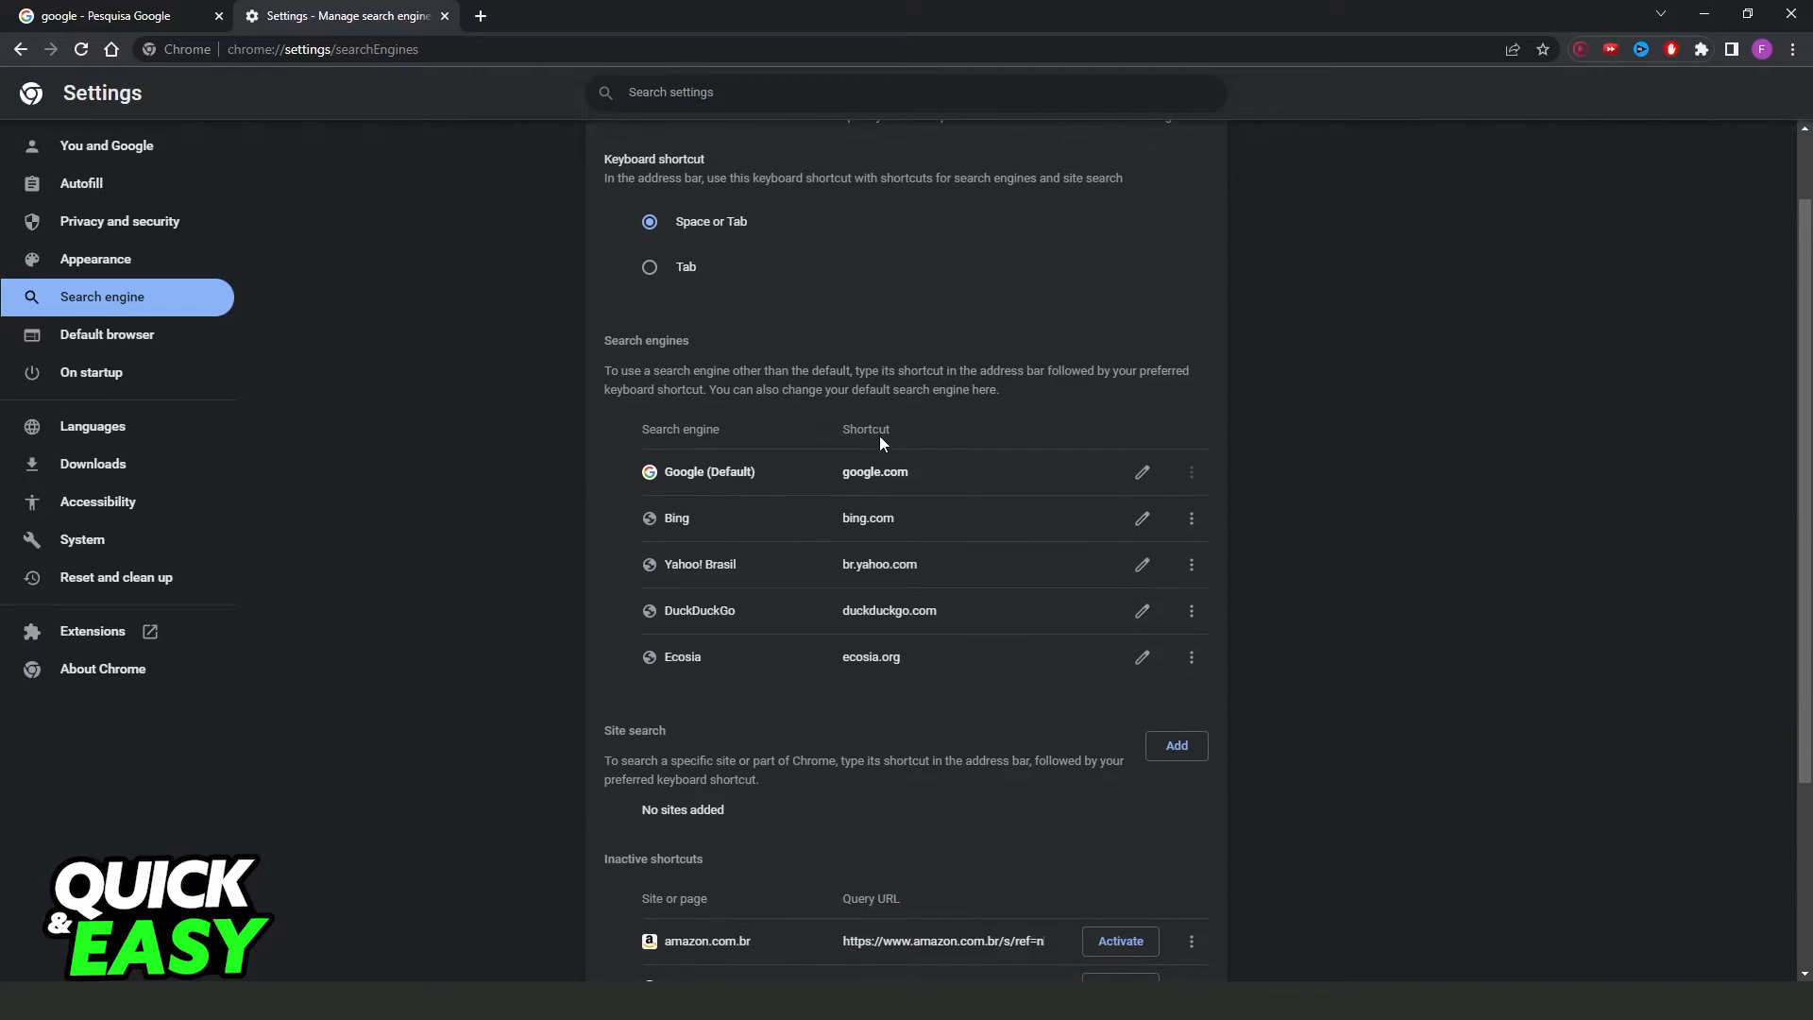
{"action": "scroll", "scroll_direction": "down", "scroll_amount": 3}
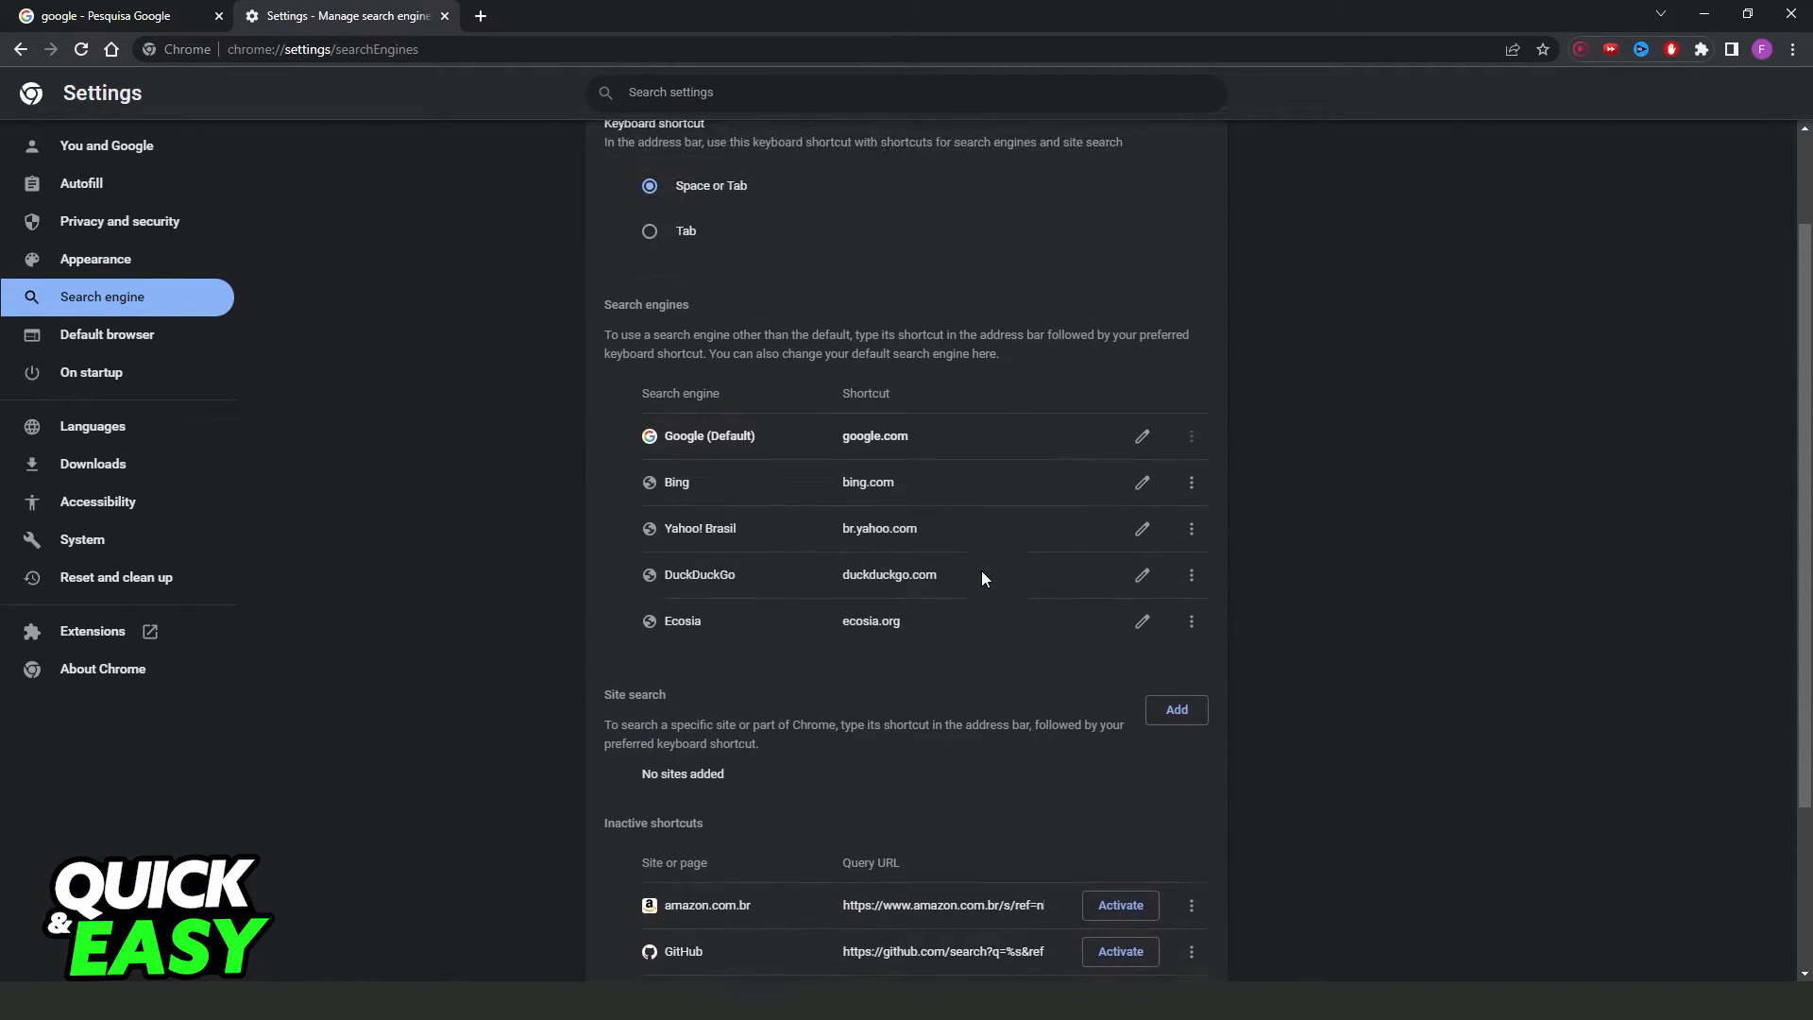
{"action": "scroll", "scroll_direction": "down", "scroll_amount": 3}
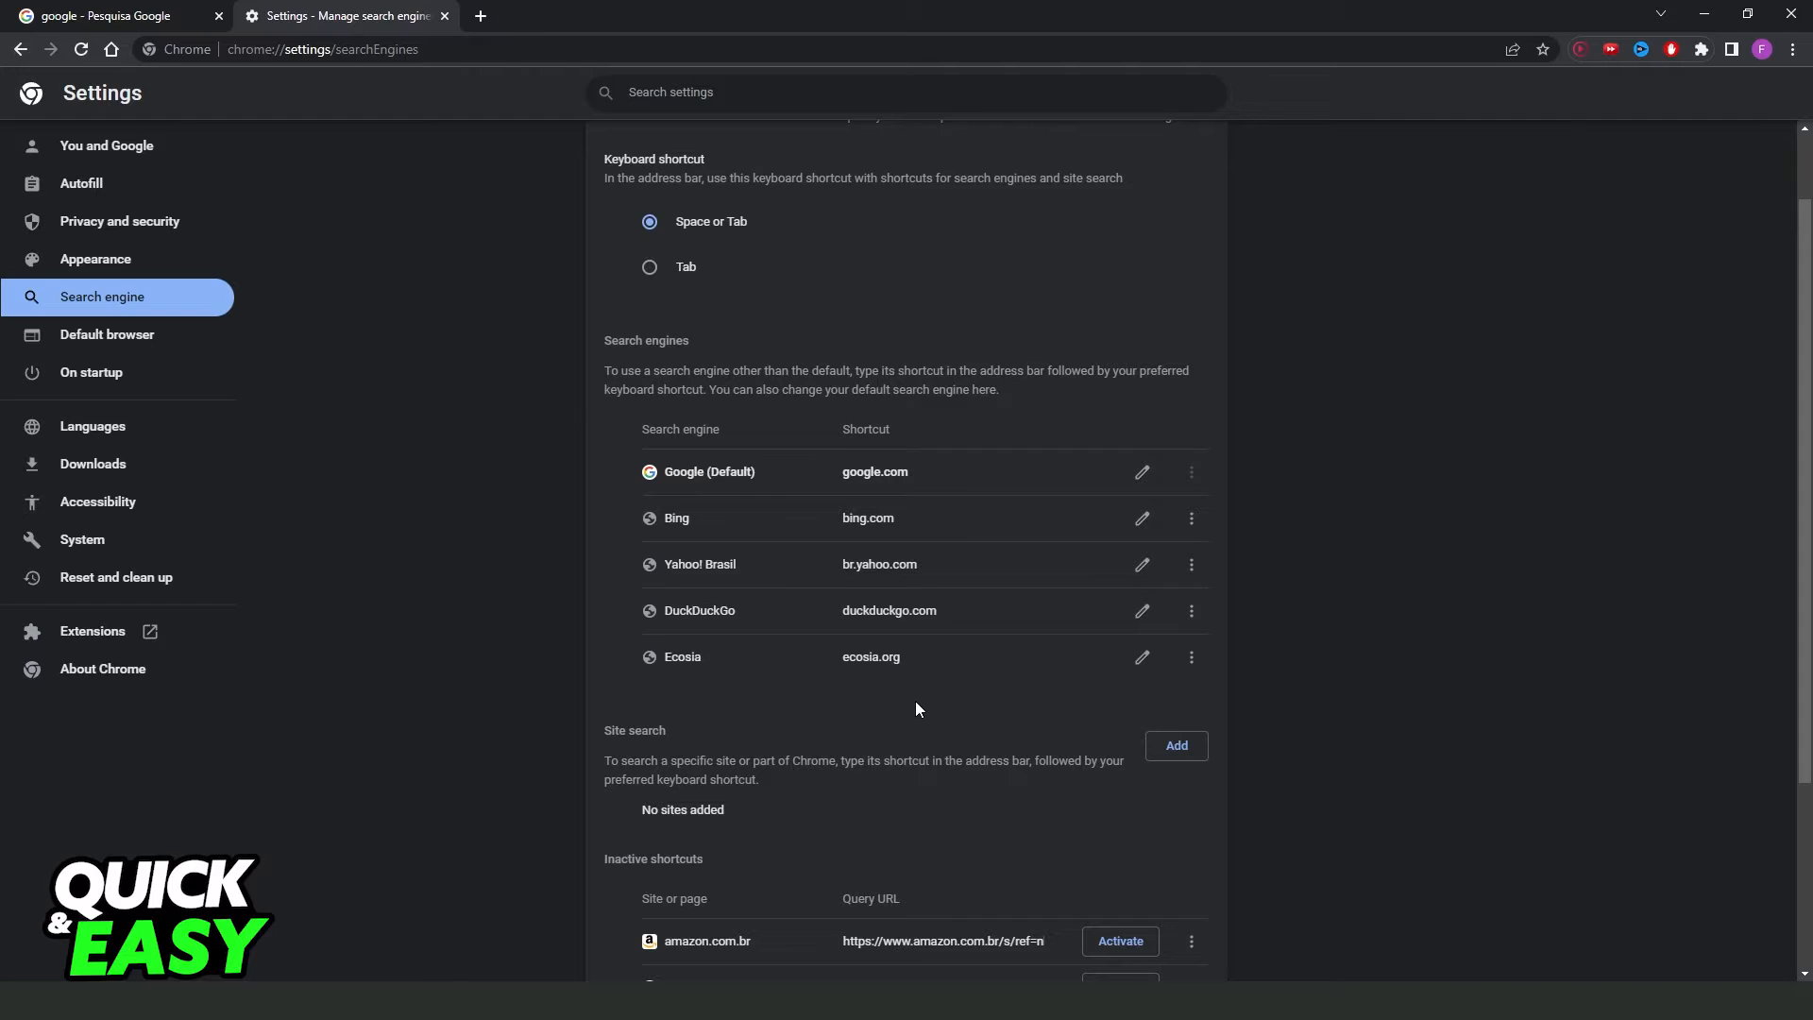
{"action": "mouse_move", "coordinate": [831, 724]}
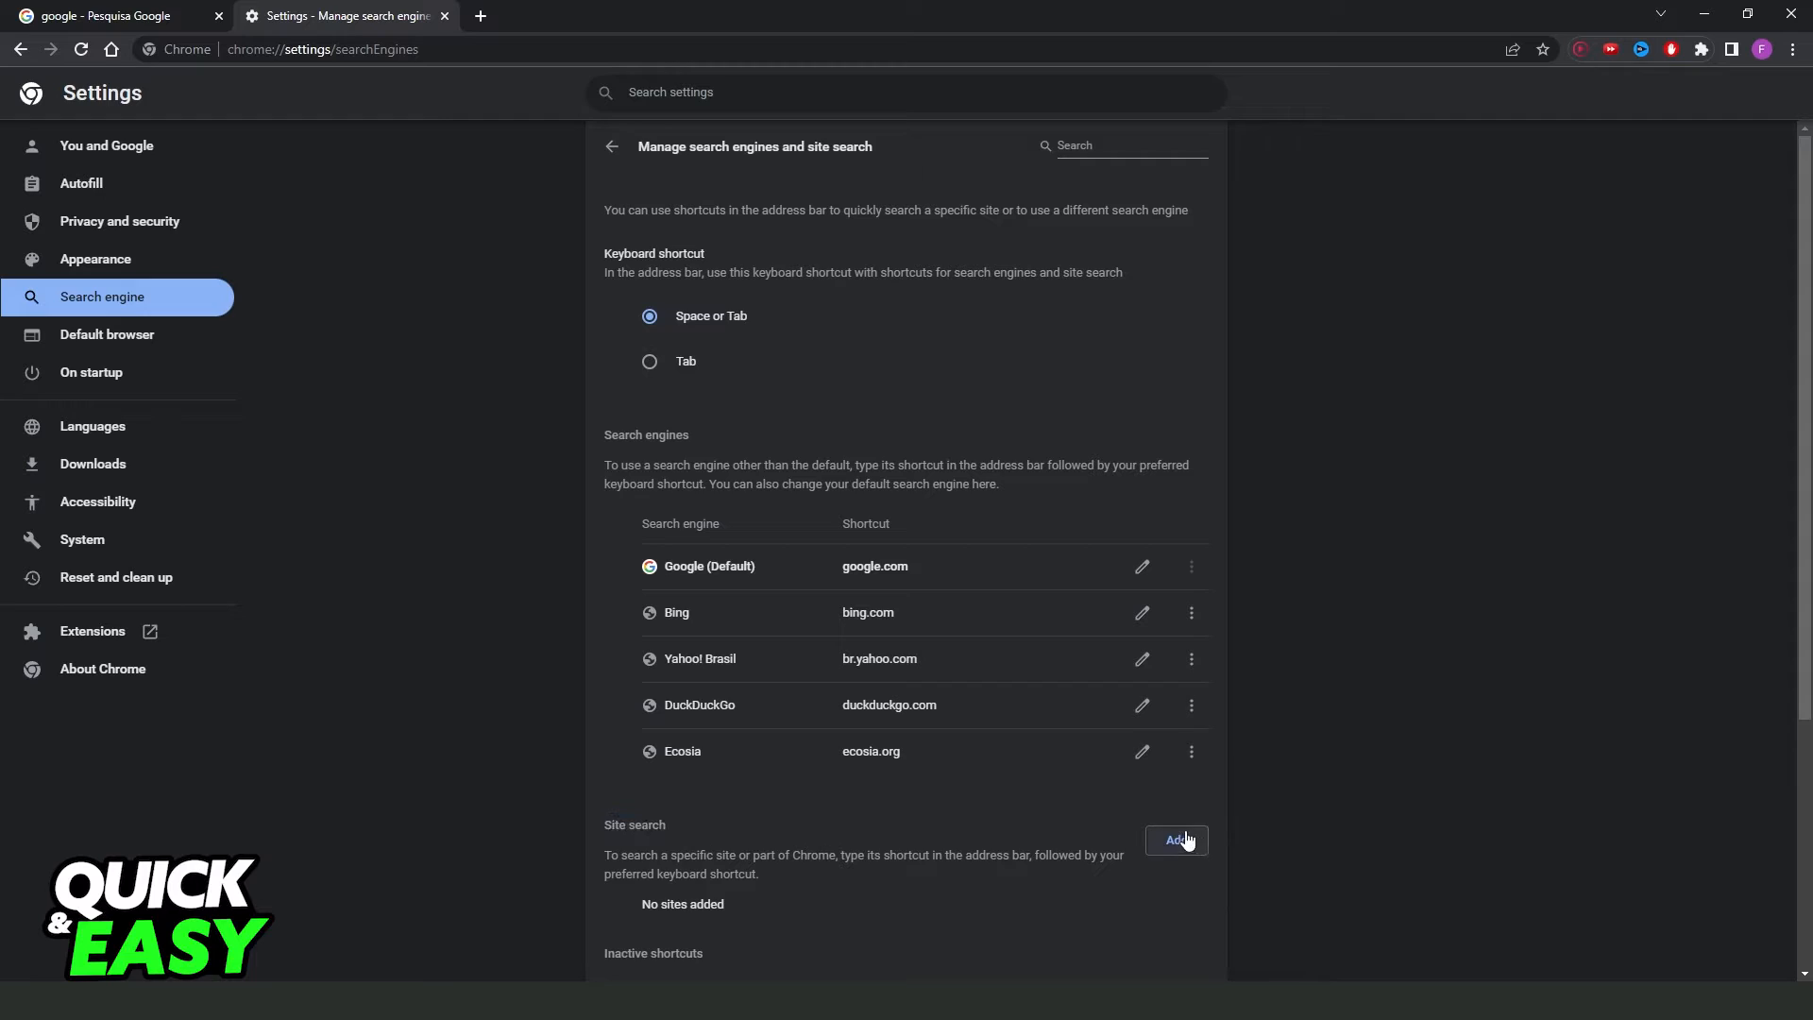
{"action": "left_click", "coordinate": [1177, 838]}
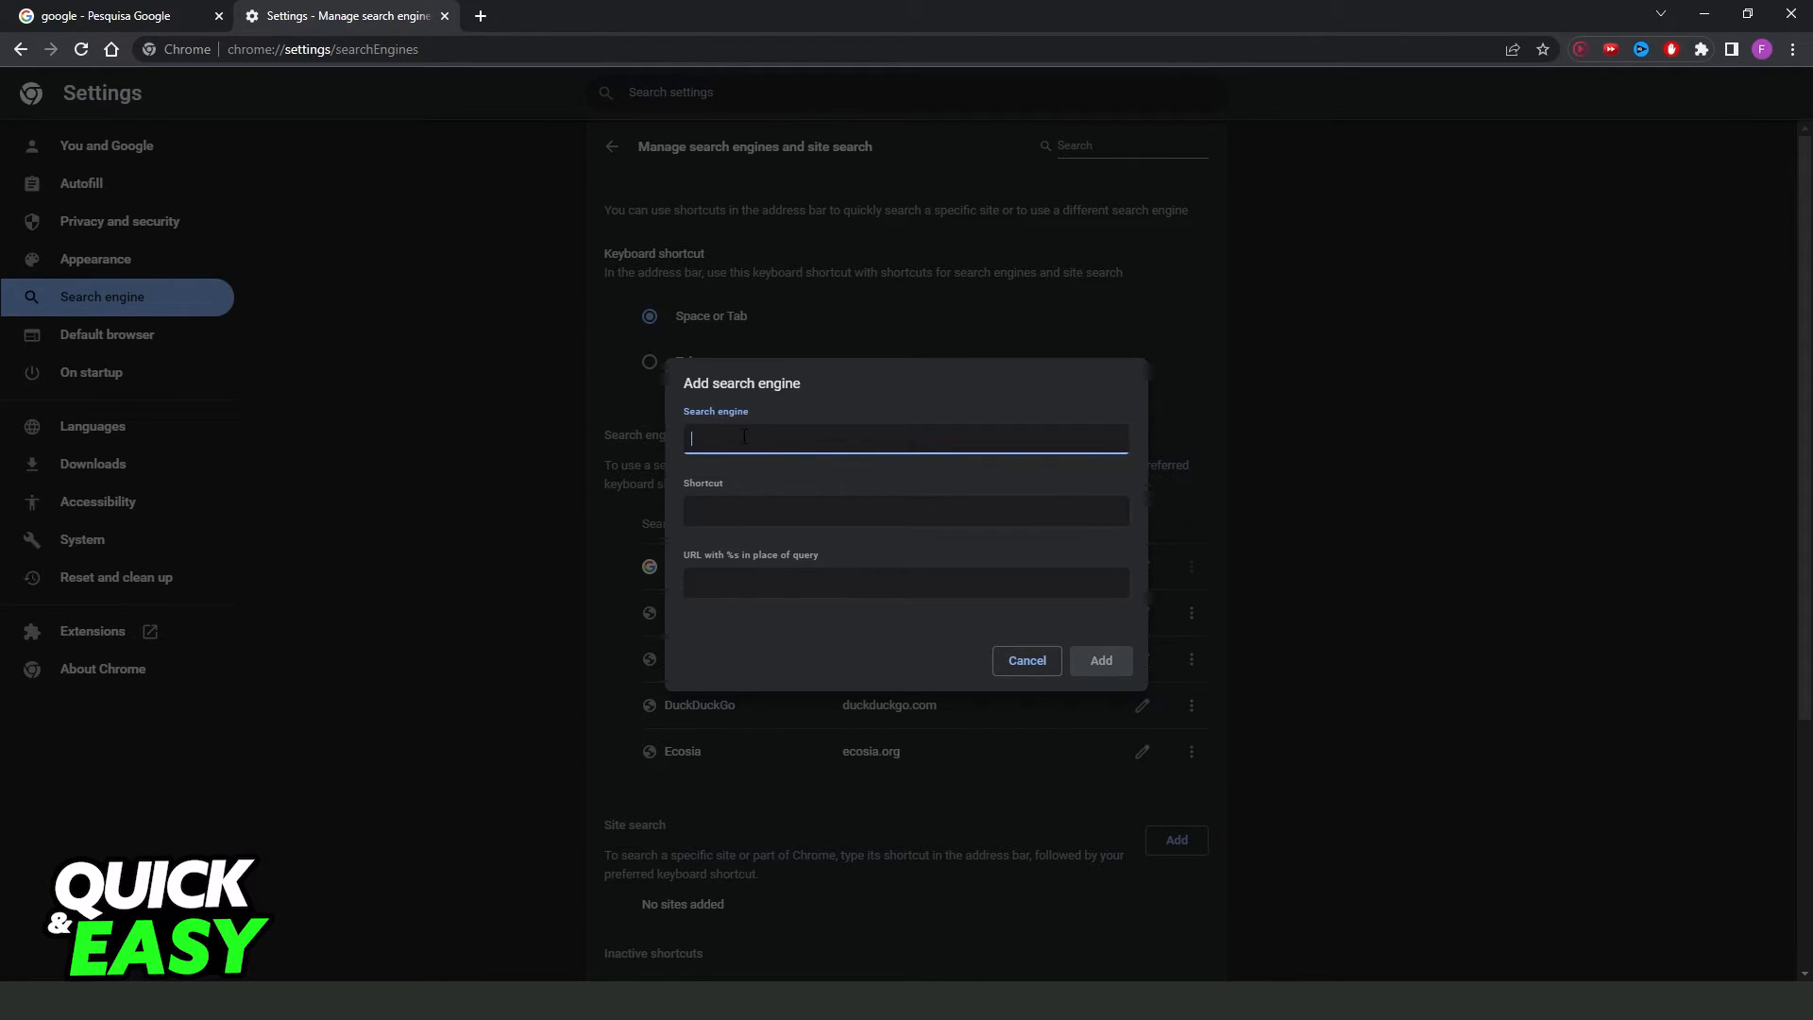
{"action": "left_click", "coordinate": [905, 512]}
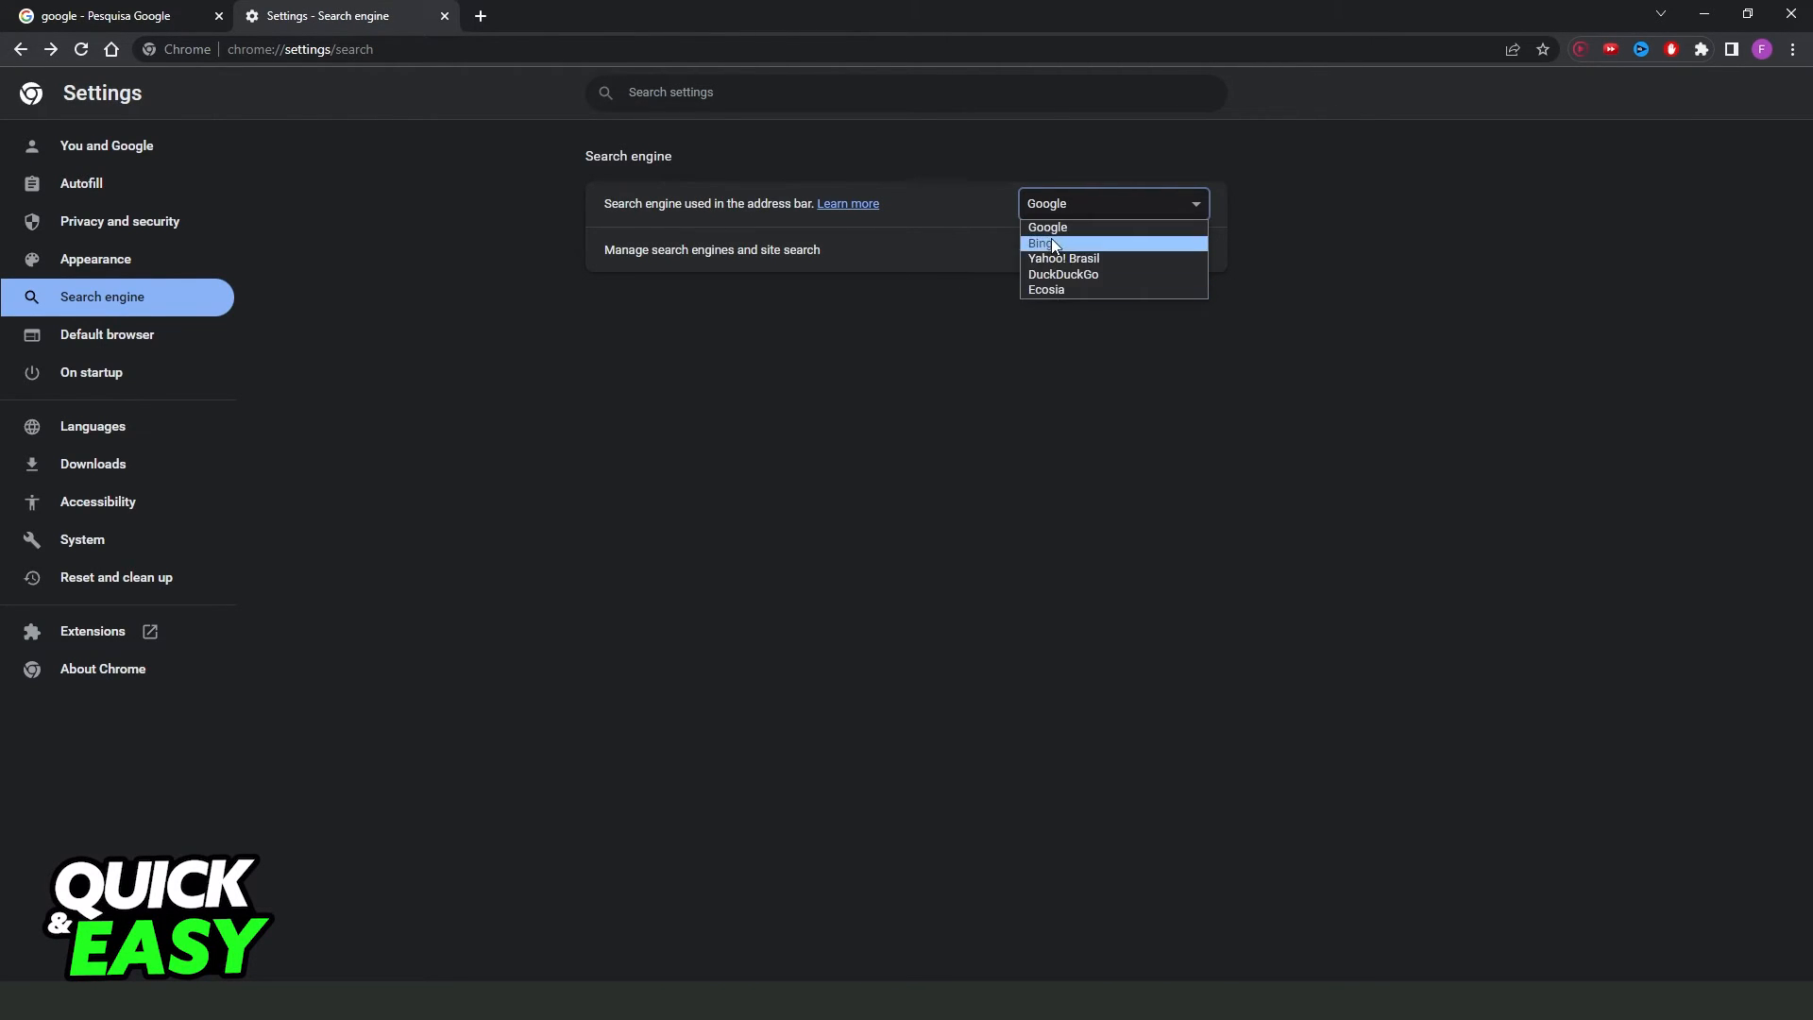
{"action": "mouse_move", "coordinate": [1061, 274]}
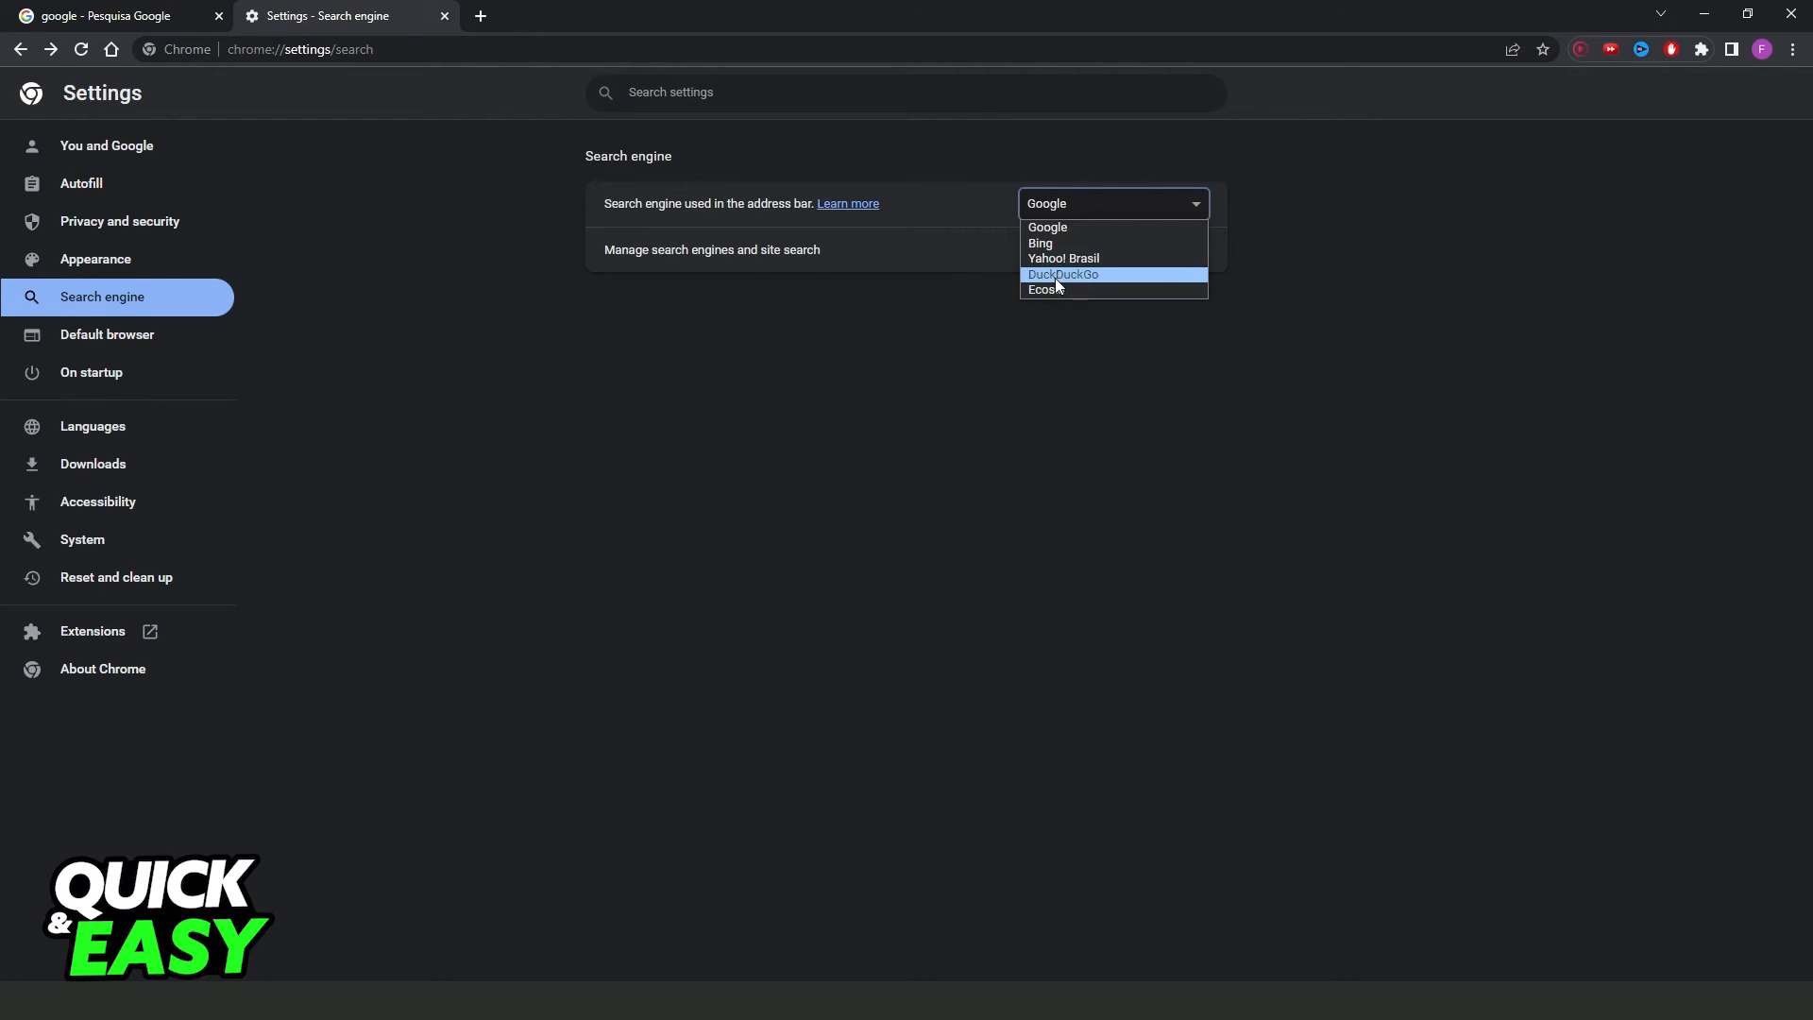
{"action": "mouse_move", "coordinate": [1054, 291]}
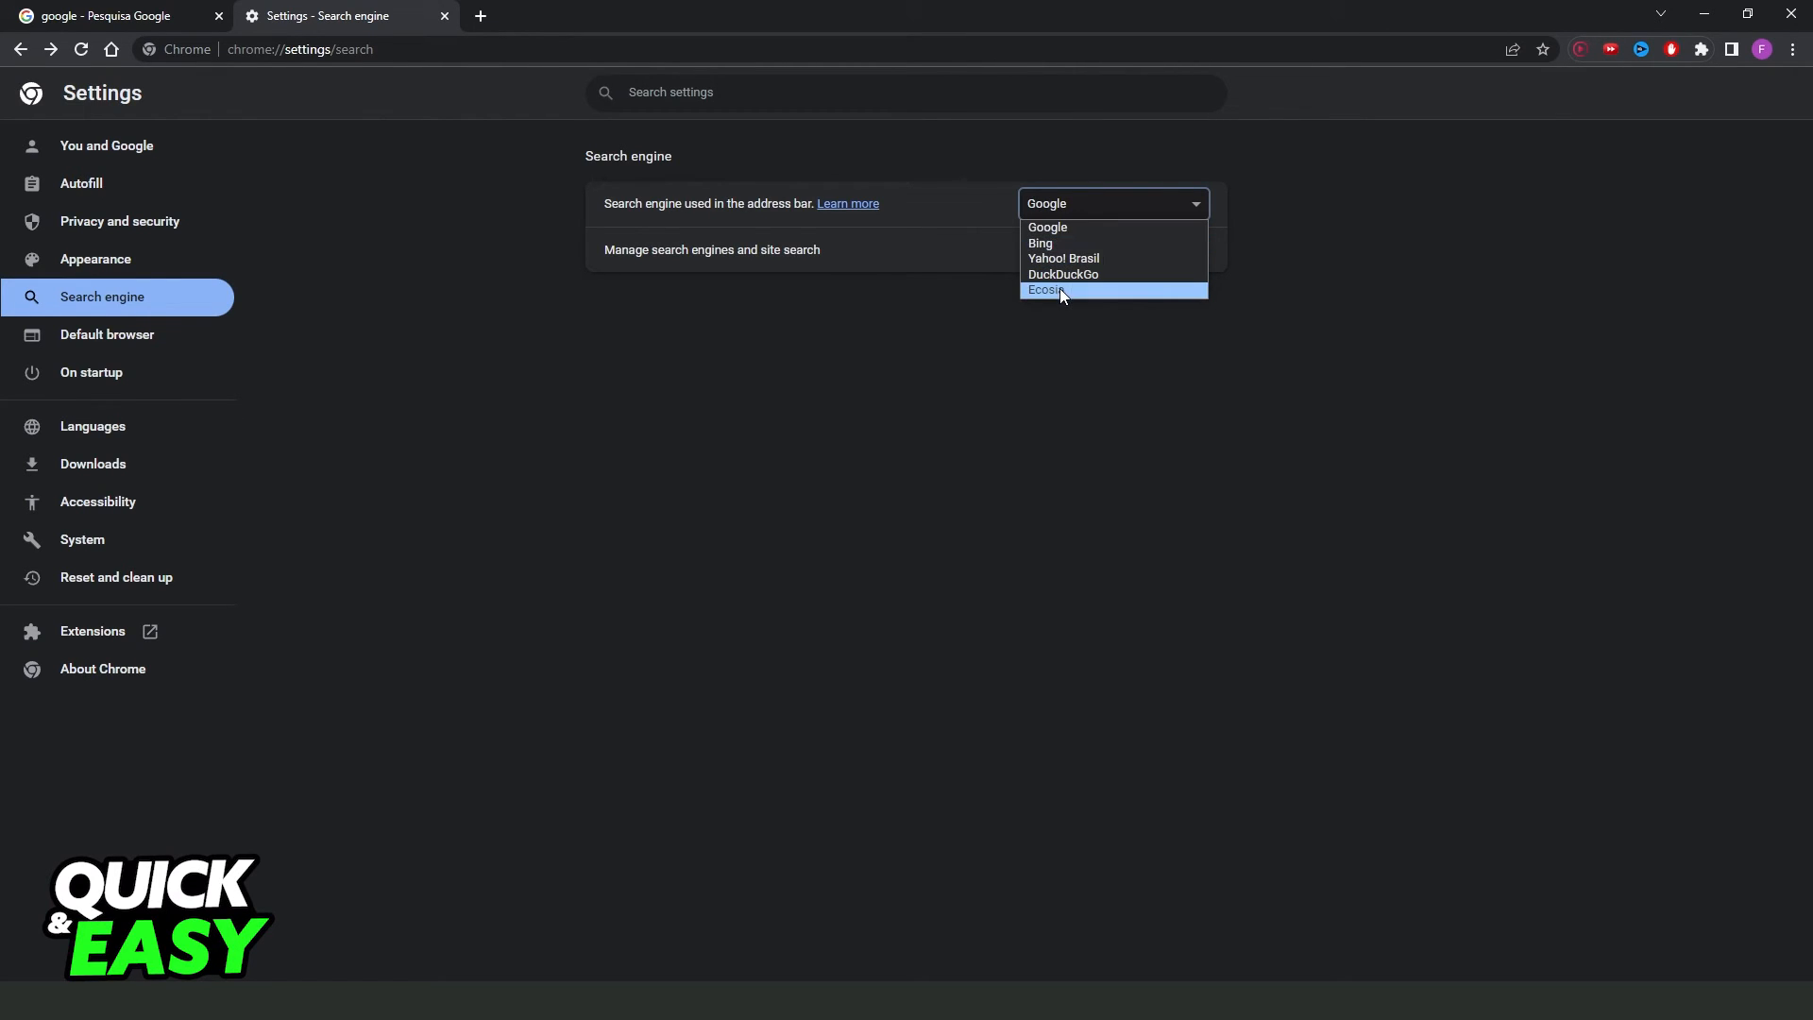